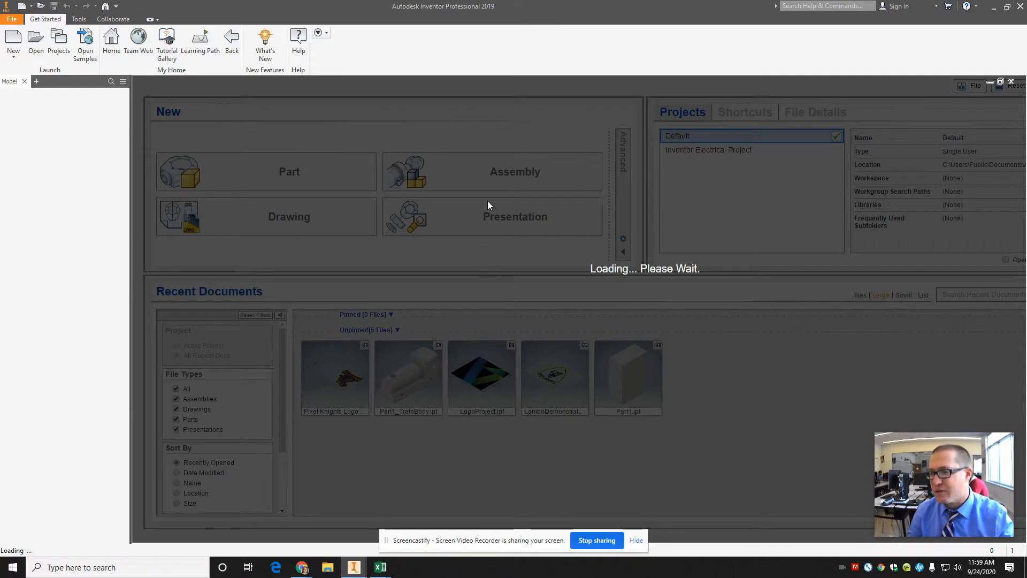
# - Start a new part document from the Get Started home so Sketch1 opens empty
pyautogui.click(266, 171)
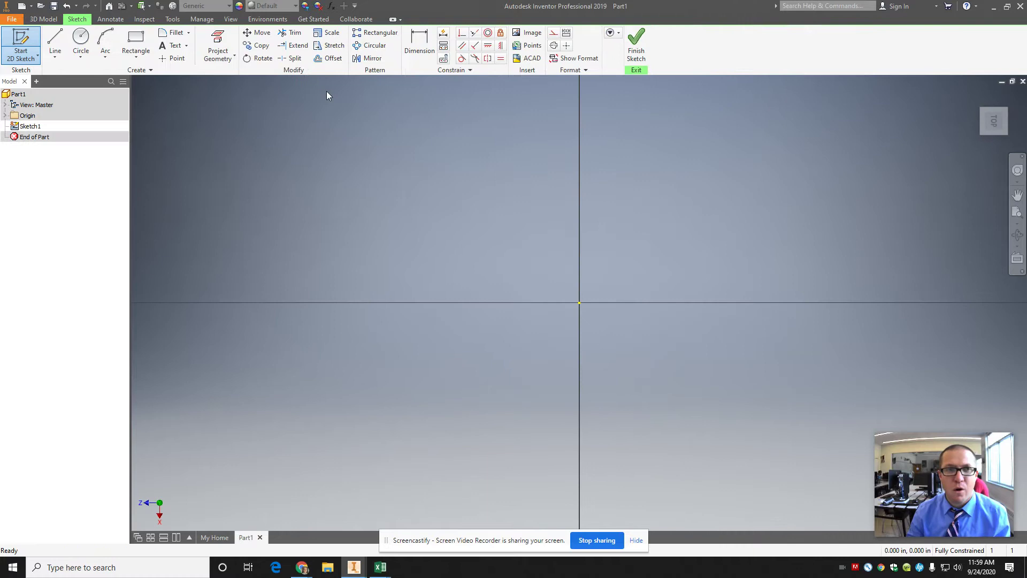
pyautogui.moveTo(172, 45)
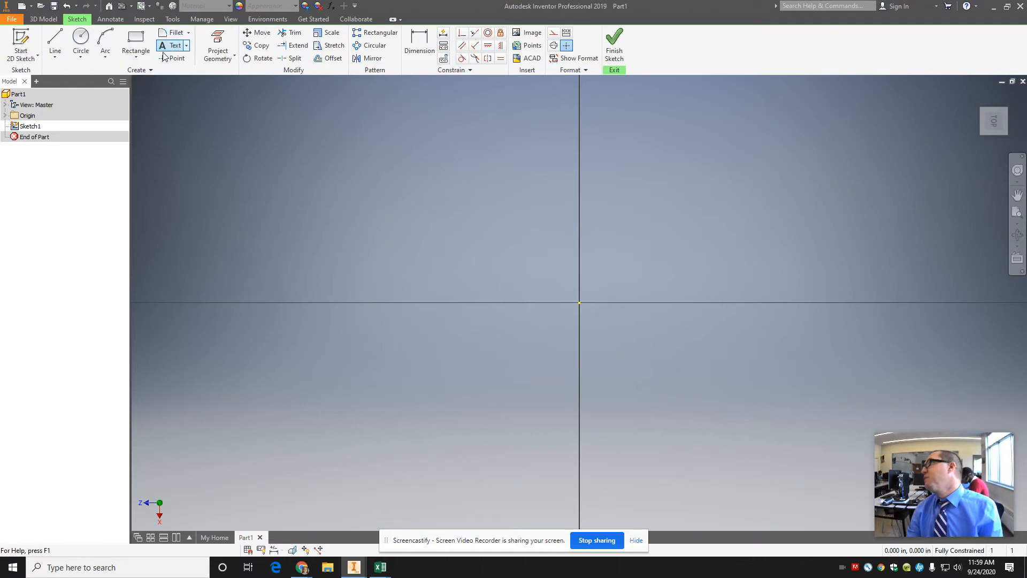
# - Place a text object in the sketch reading CBA
pyautogui.click(171, 44)
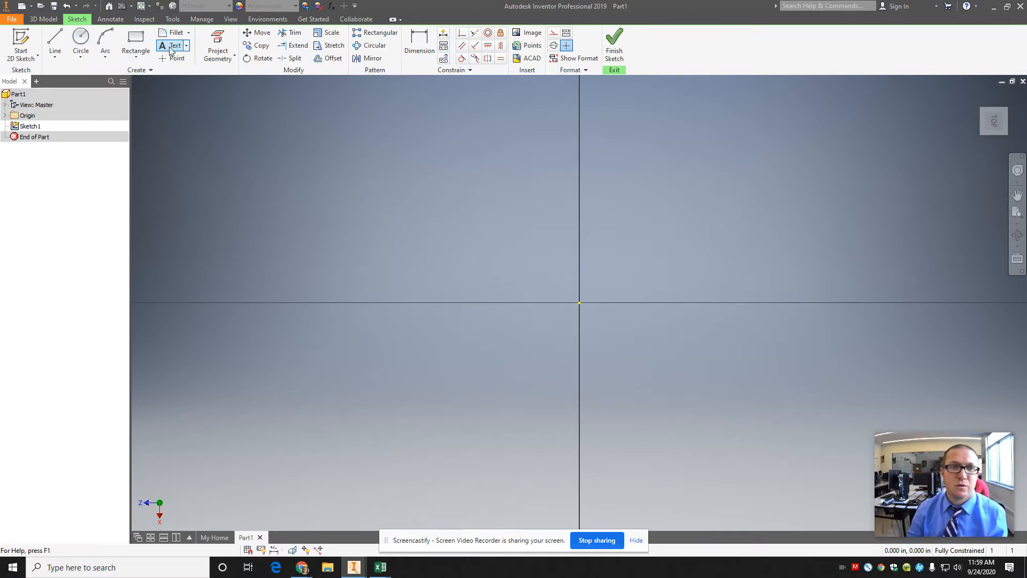
pyautogui.click(171, 45)
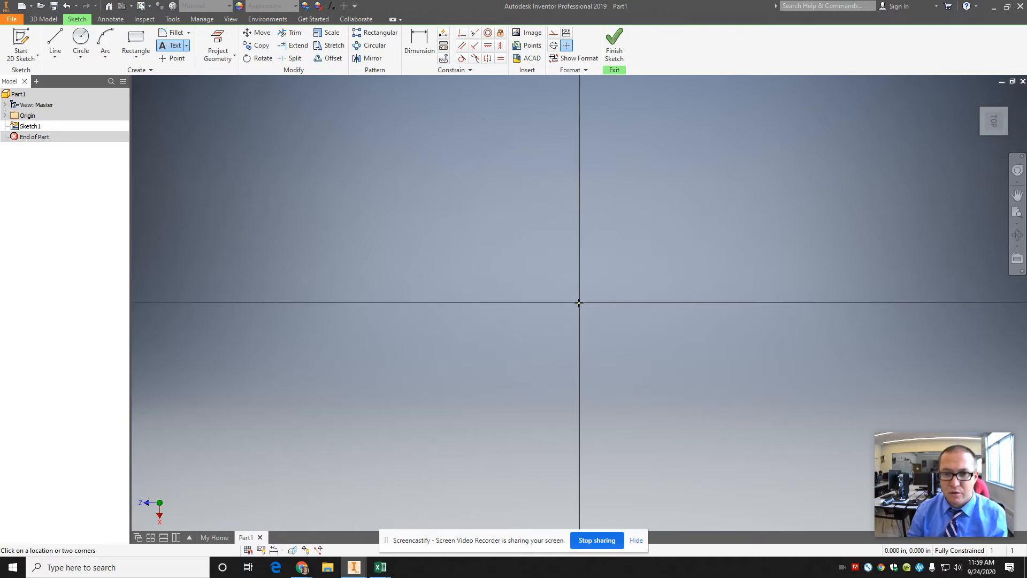
pyautogui.moveTo(473, 256)
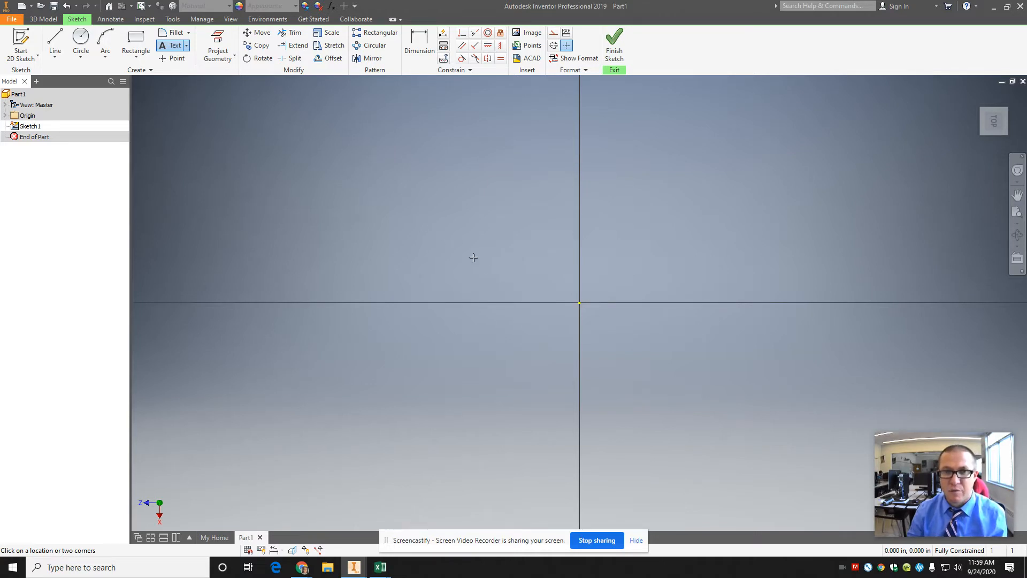
pyautogui.click(472, 257)
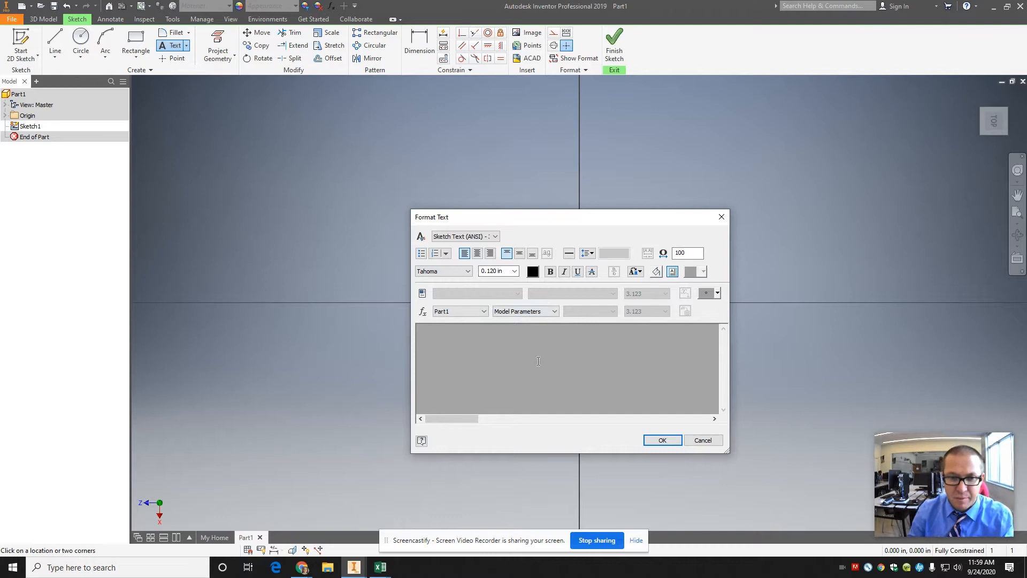
pyautogui.write('CBA')
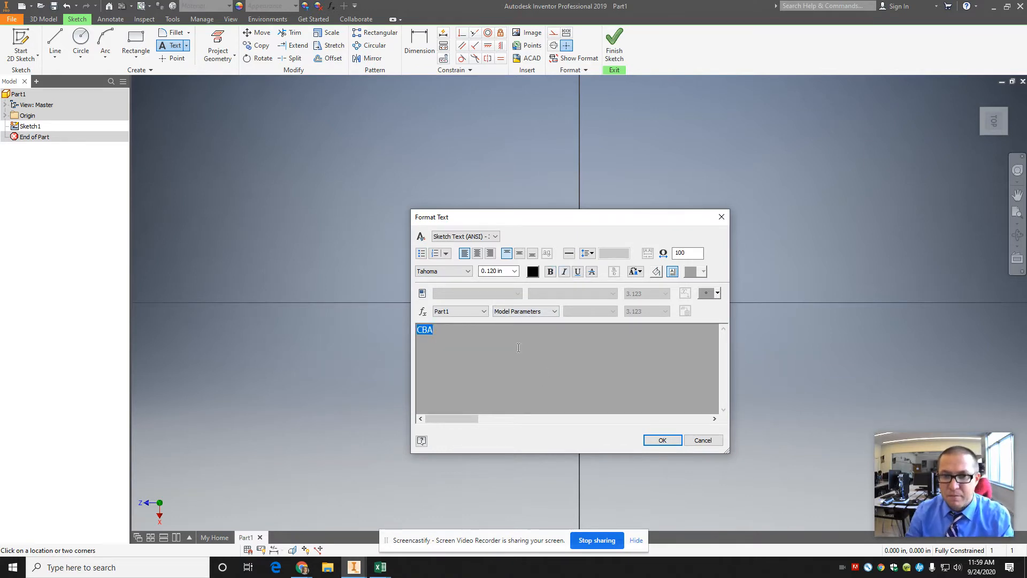
pyautogui.click(511, 353)
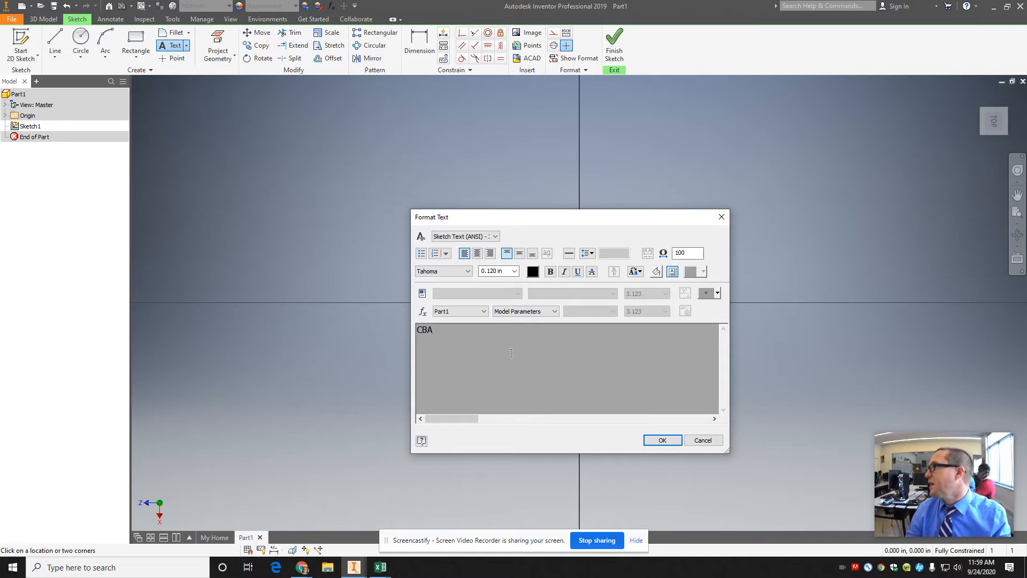
pyautogui.click(434, 330)
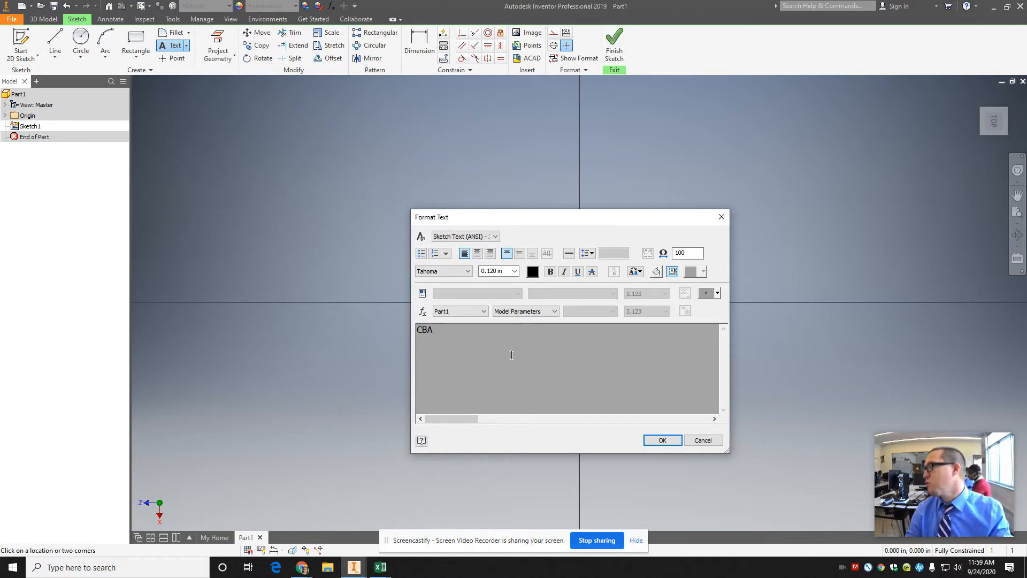
pyautogui.moveTo(312, 345)
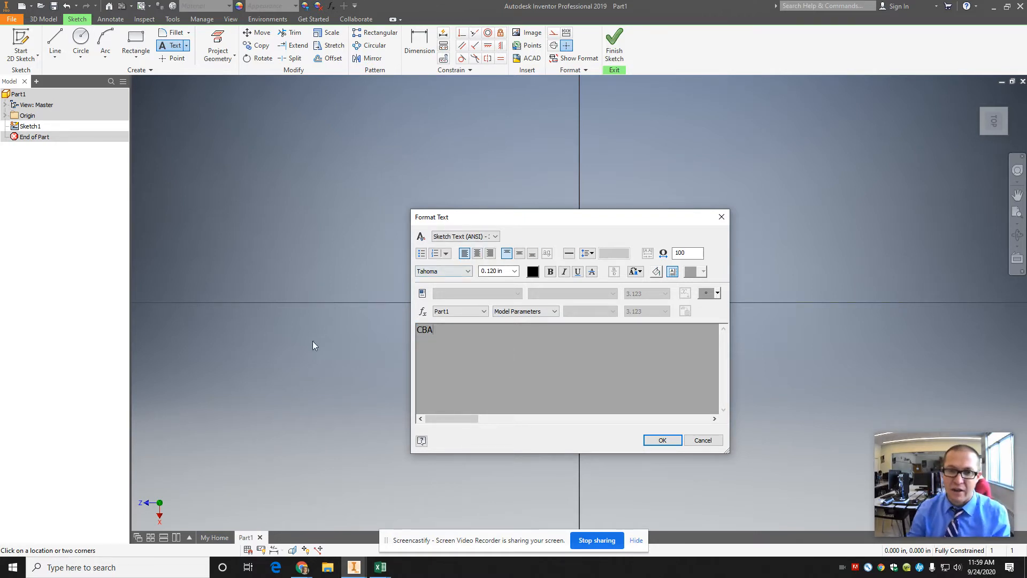
# - Format the CBA text as bold Tahoma at 1 inch height and place it
pyautogui.click(514, 270)
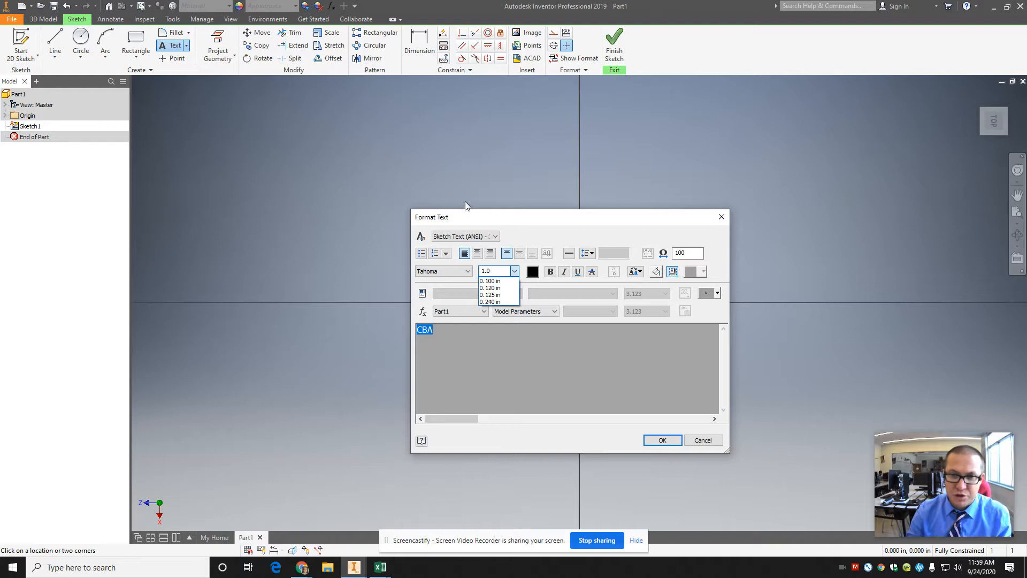
pyautogui.click(490, 294)
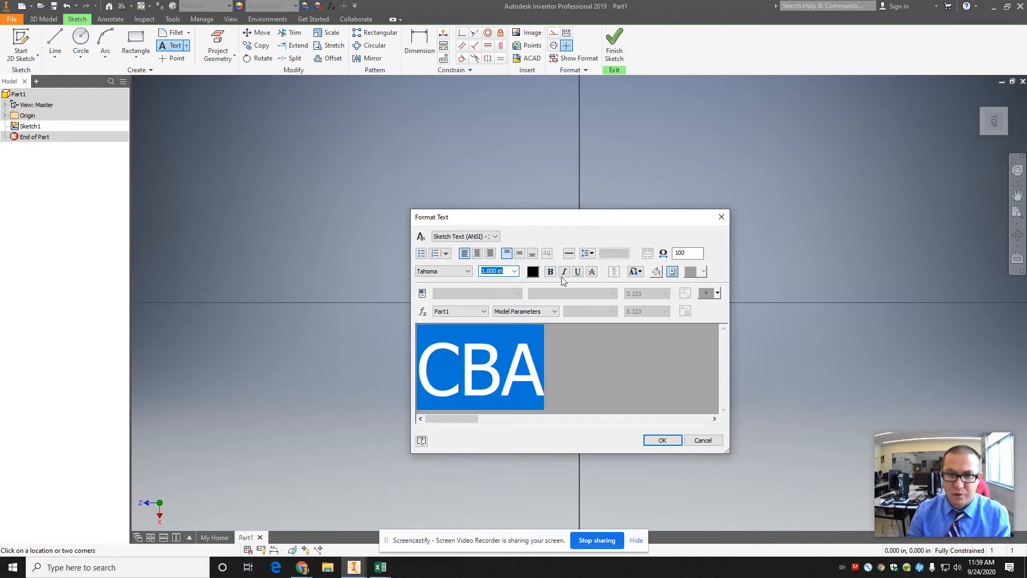
pyautogui.click(550, 272)
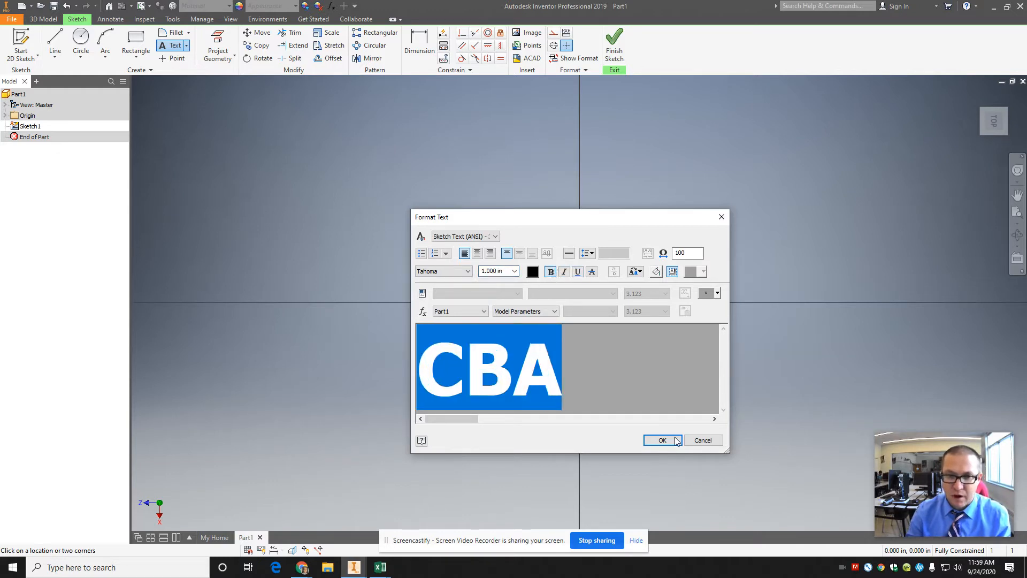
pyautogui.click(662, 440)
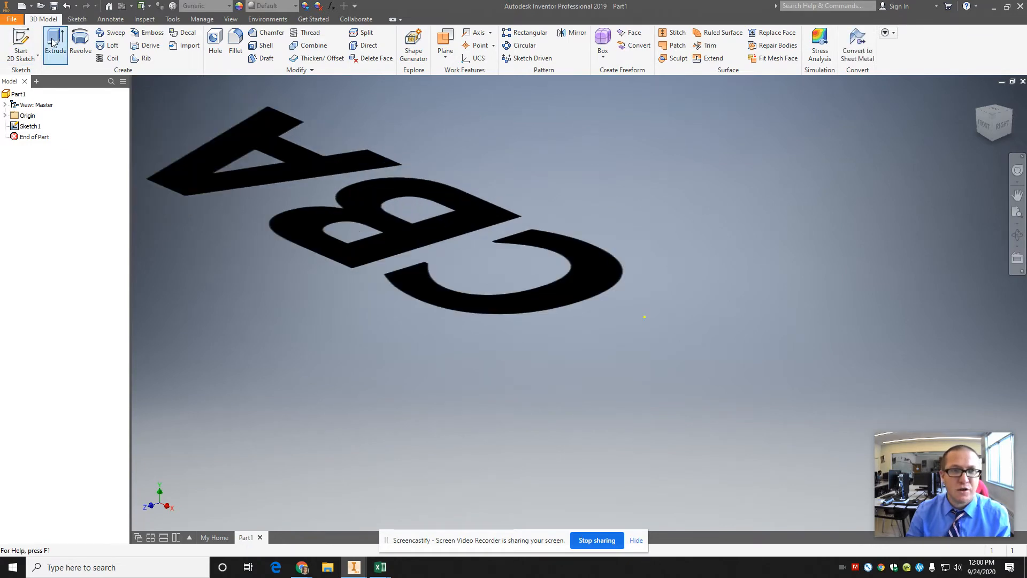
# - Extrude the CBA letter profiles 0.5 inch thick as Extrusion1
pyautogui.click(54, 40)
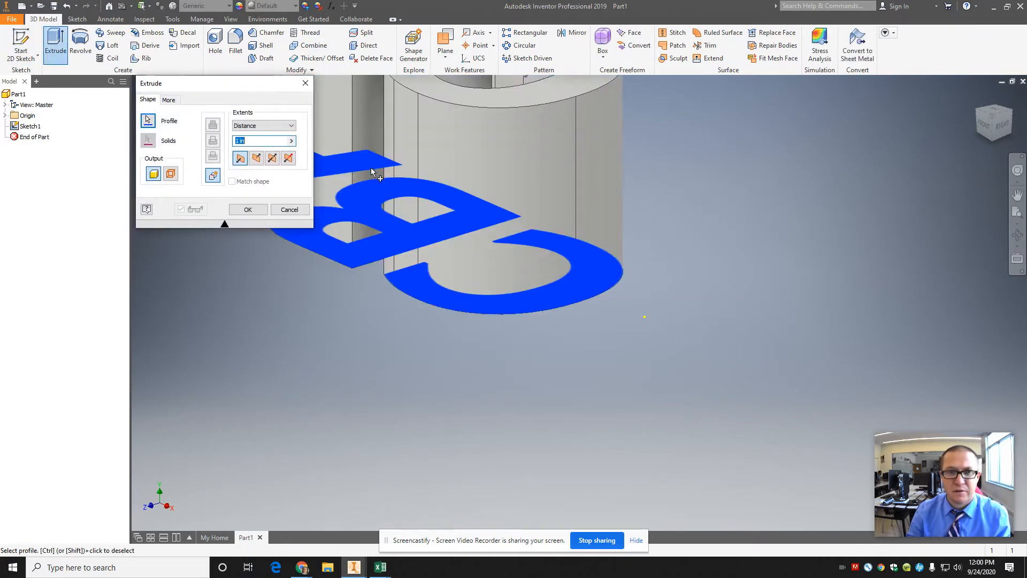
pyautogui.write('.5')
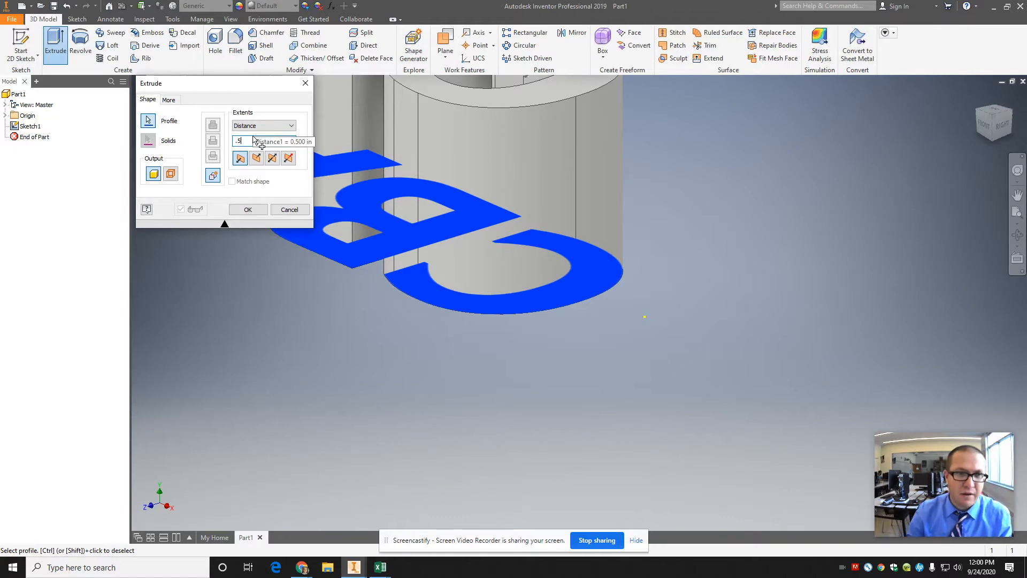
pyautogui.click(248, 210)
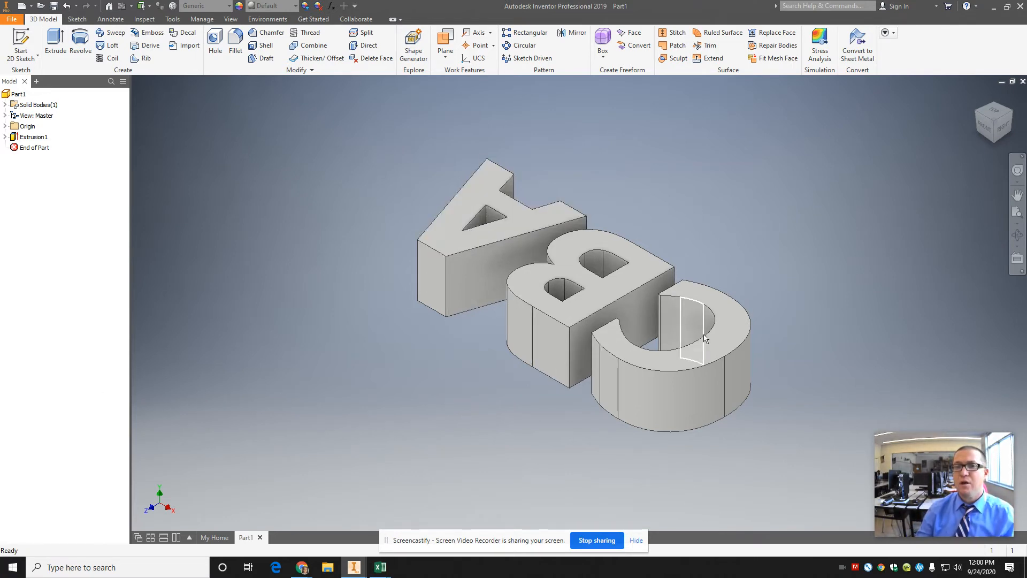
pyautogui.click(1003, 126)
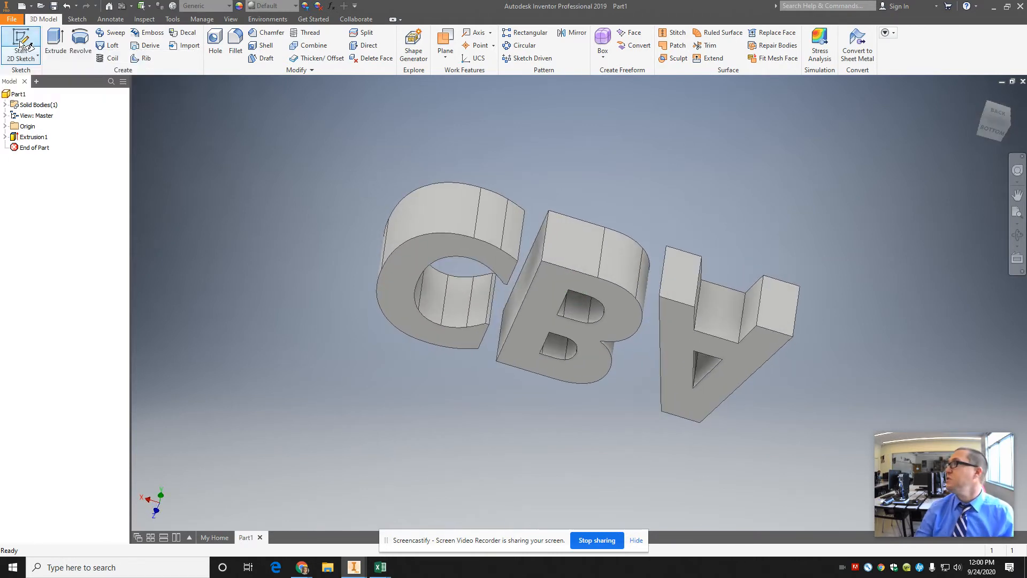
# - On a new sketch behind the letters, draw the C-to-B connector rectangles, .05 tall
pyautogui.click(17, 37)
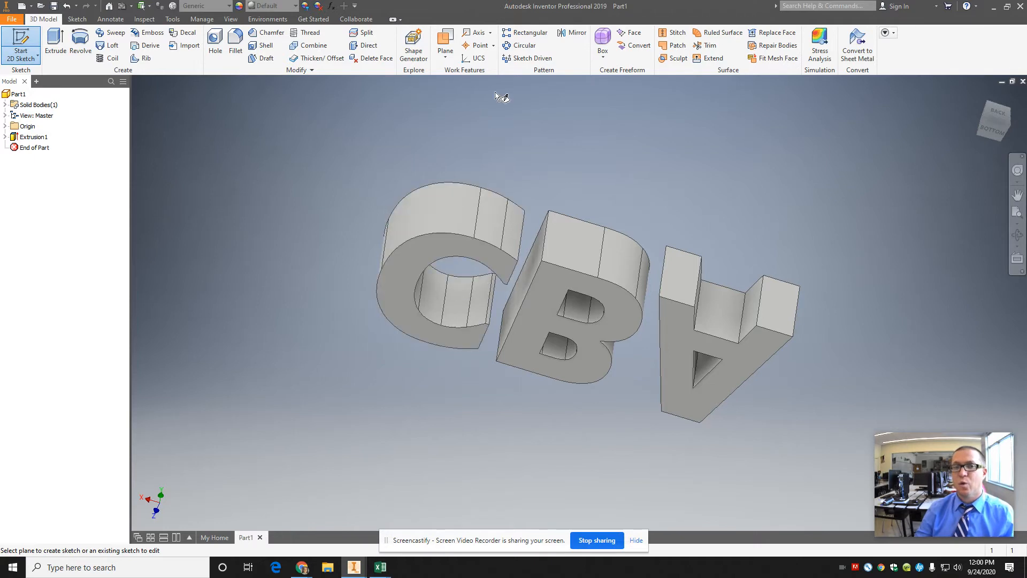
pyautogui.moveTo(390, 210)
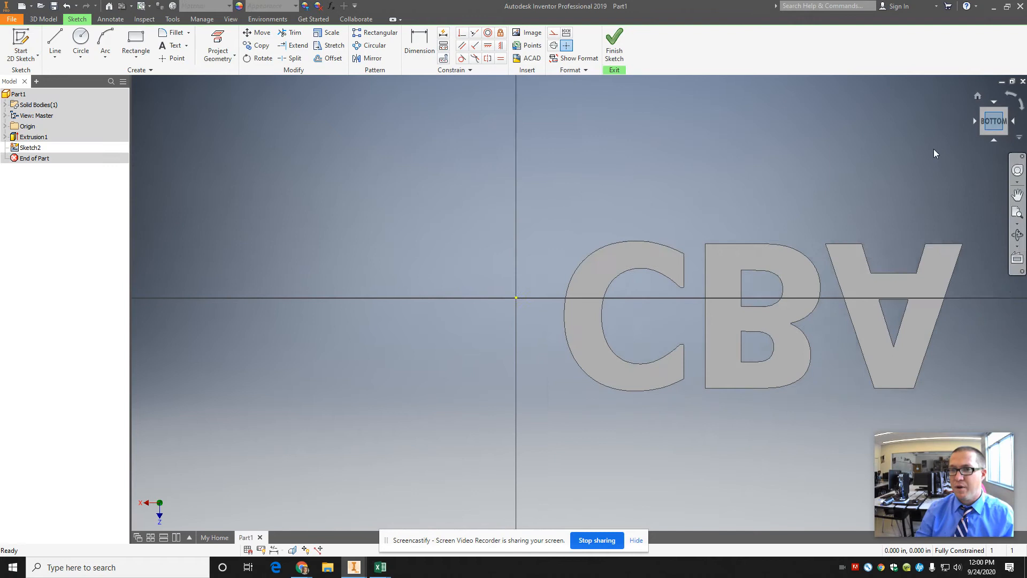
pyautogui.click(134, 44)
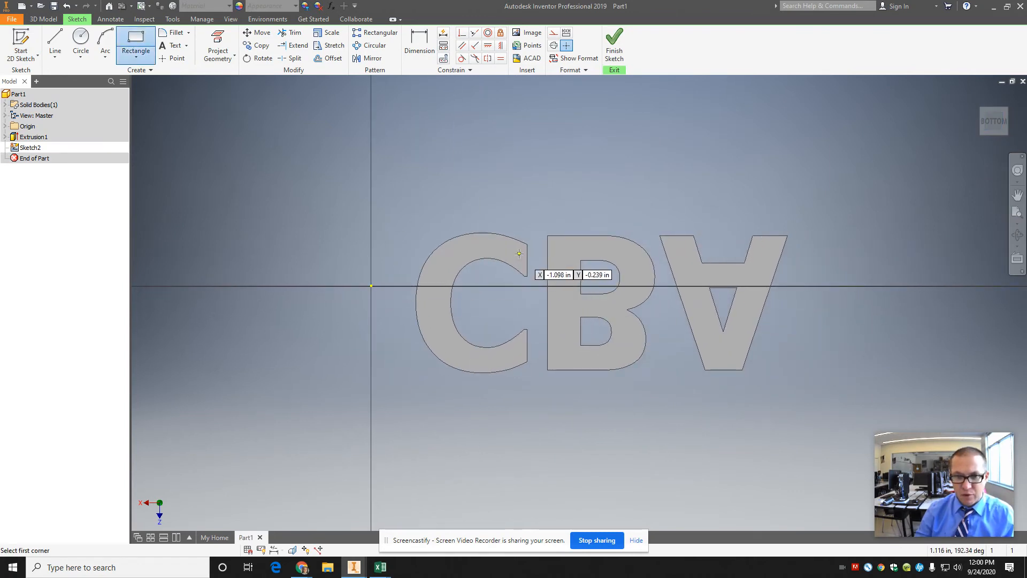
pyautogui.click(519, 251)
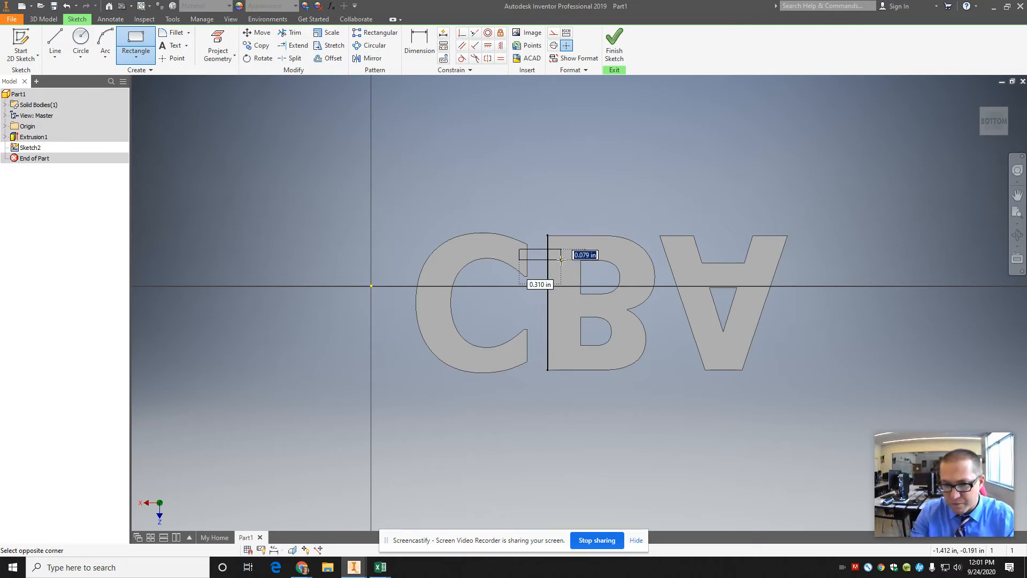
pyautogui.write('.05')
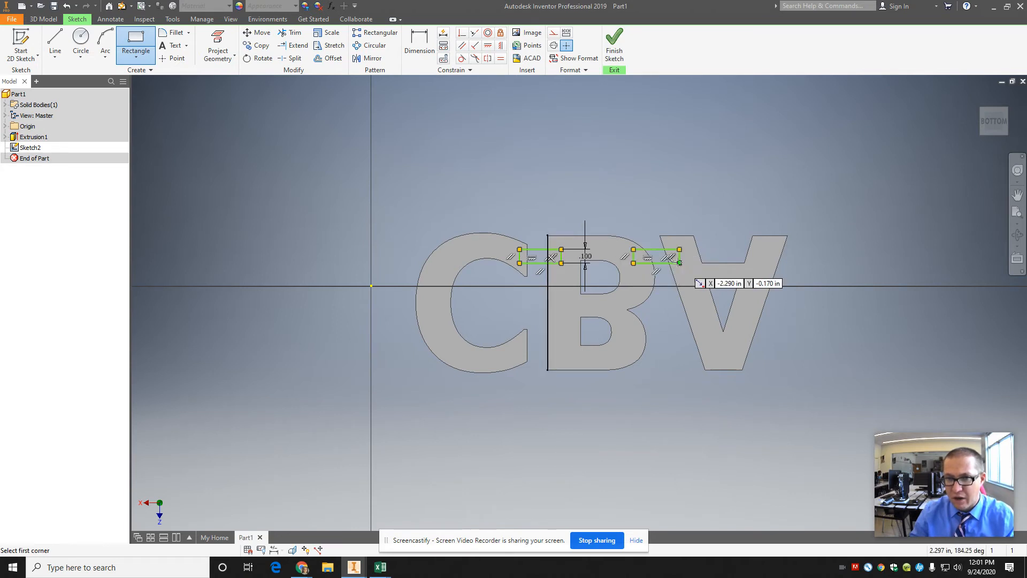
pyautogui.moveTo(524, 363)
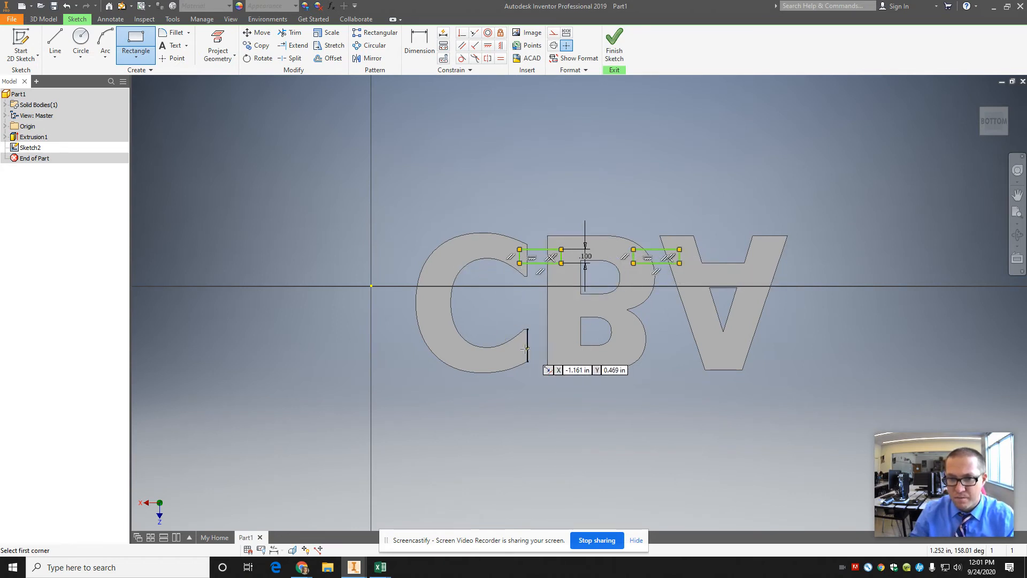
pyautogui.moveTo(522, 341)
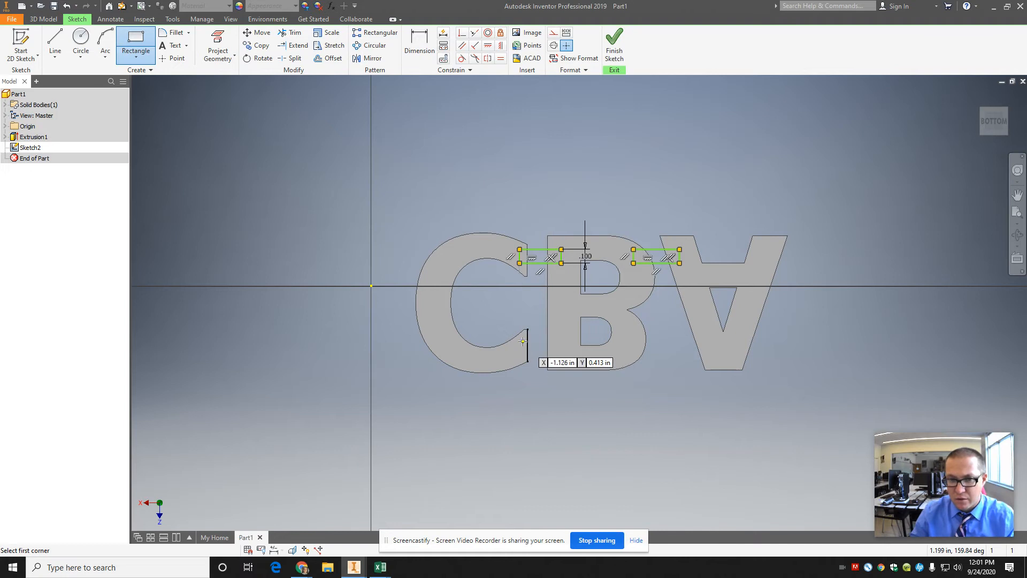
pyautogui.click(525, 343)
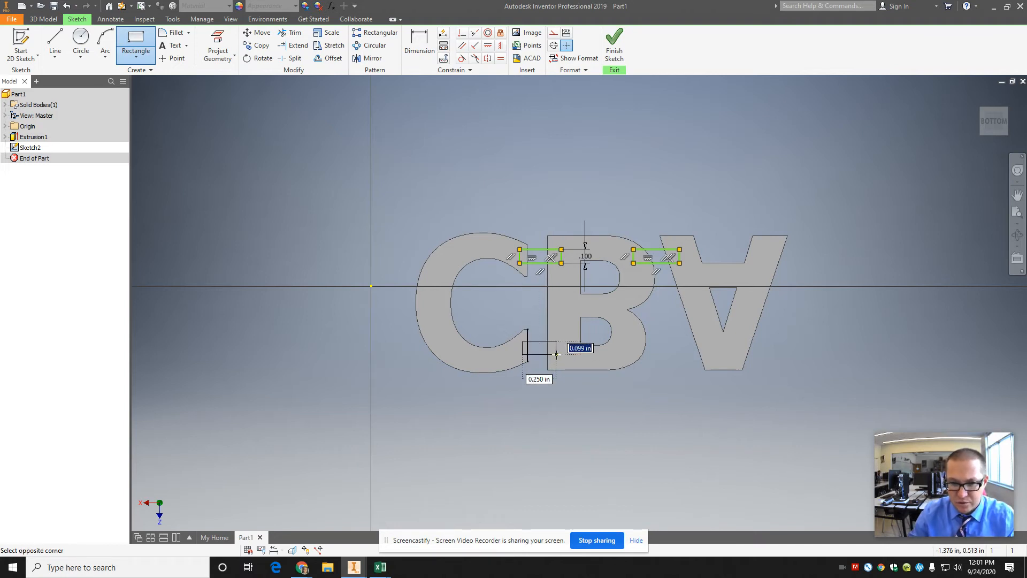
pyautogui.click(556, 354)
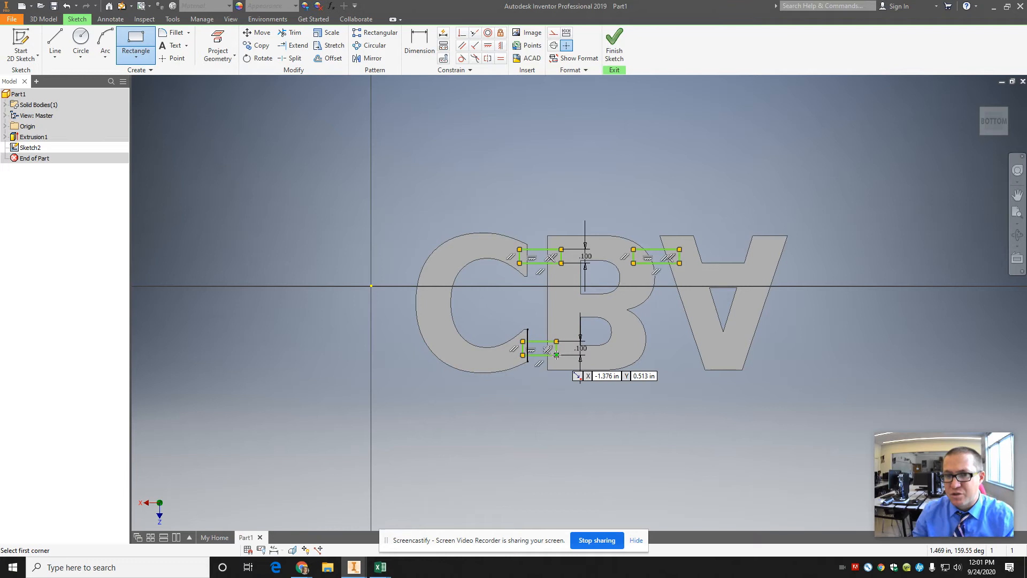
# - Draw the lower B-to-A connector rectangle and finish the connector sketch
pyautogui.click(555, 353)
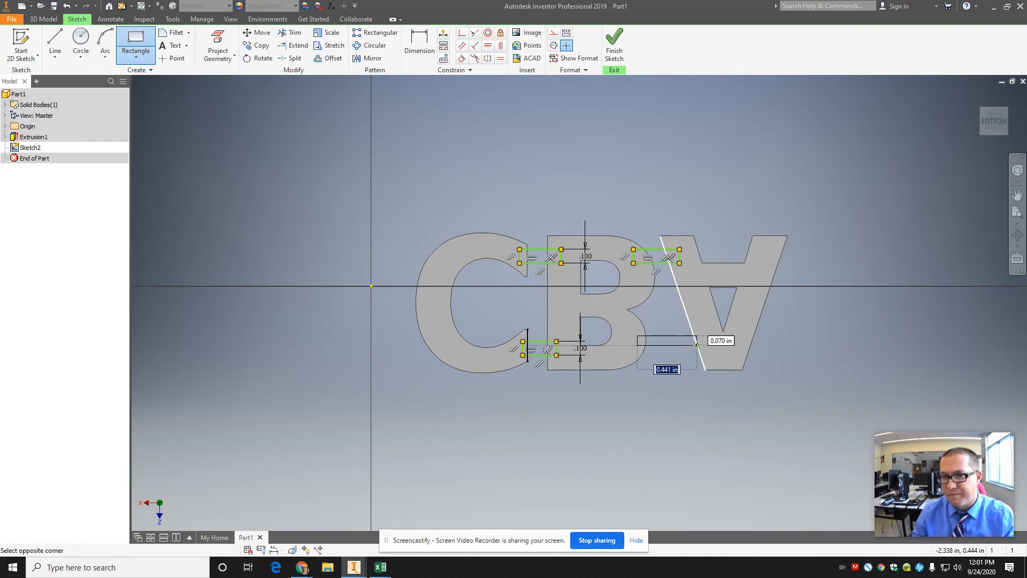
pyautogui.click(82, 41)
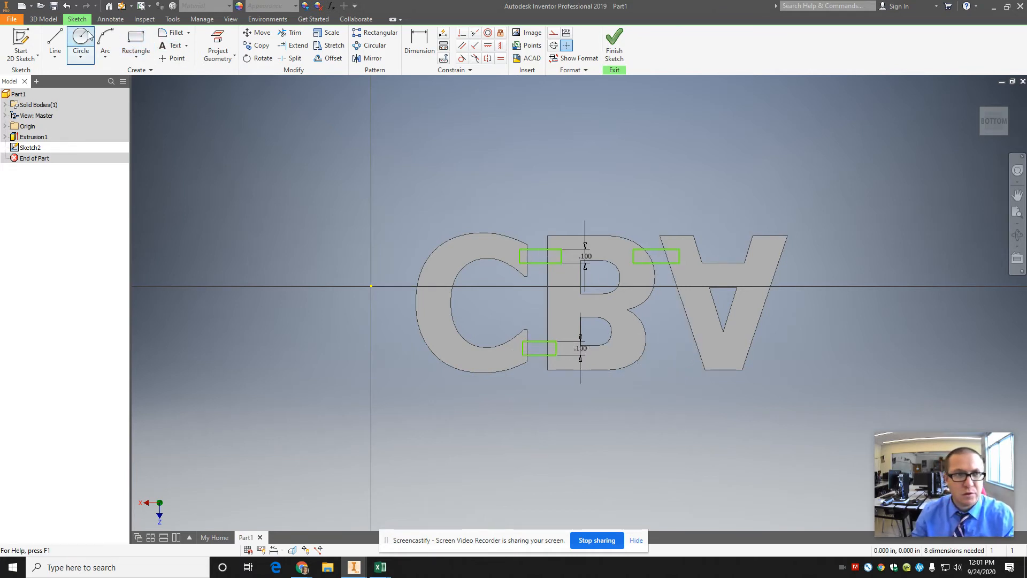
pyautogui.click(135, 43)
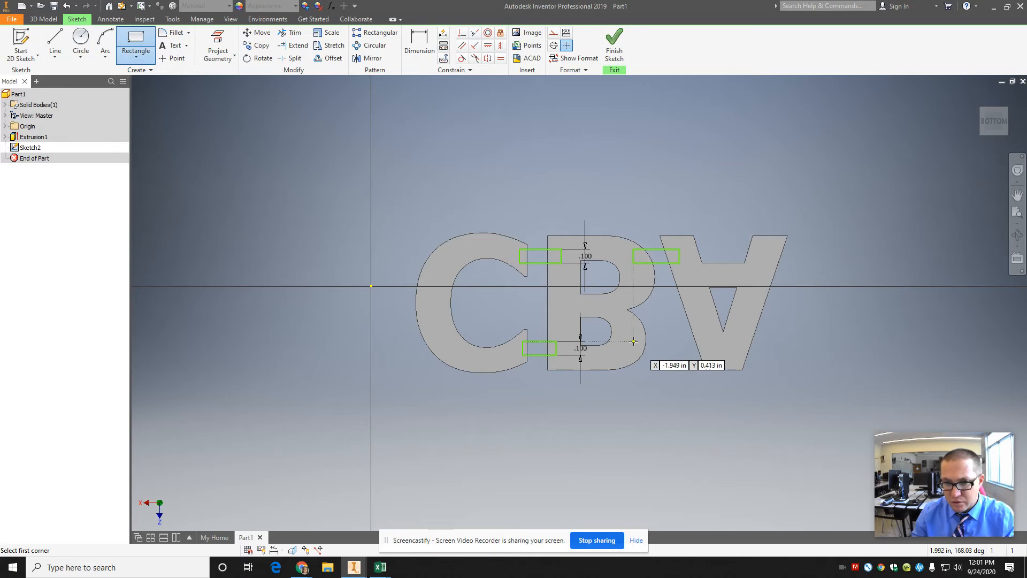
pyautogui.moveTo(634, 340); pyautogui.dragTo(709, 355)
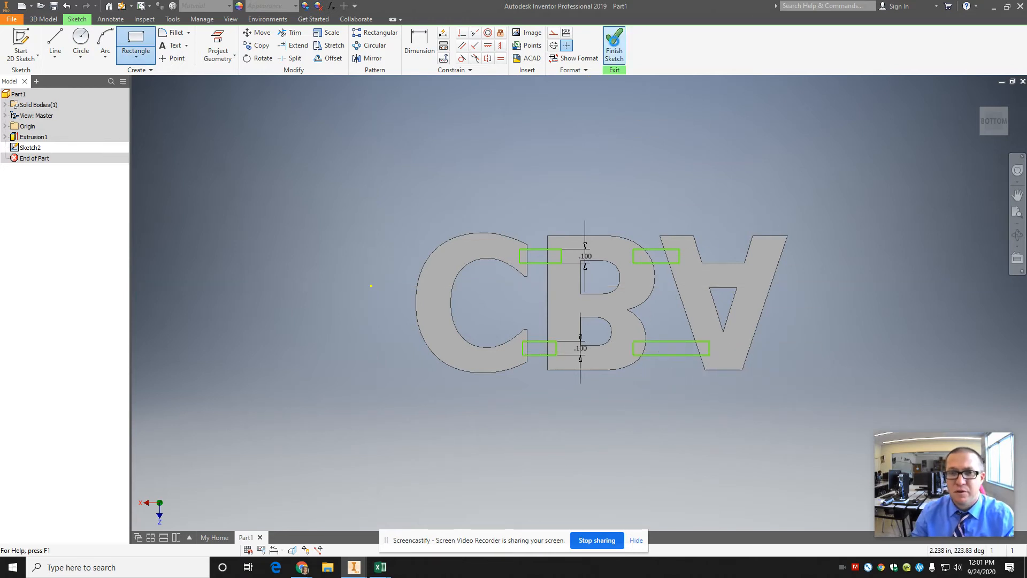
pyautogui.click(614, 43)
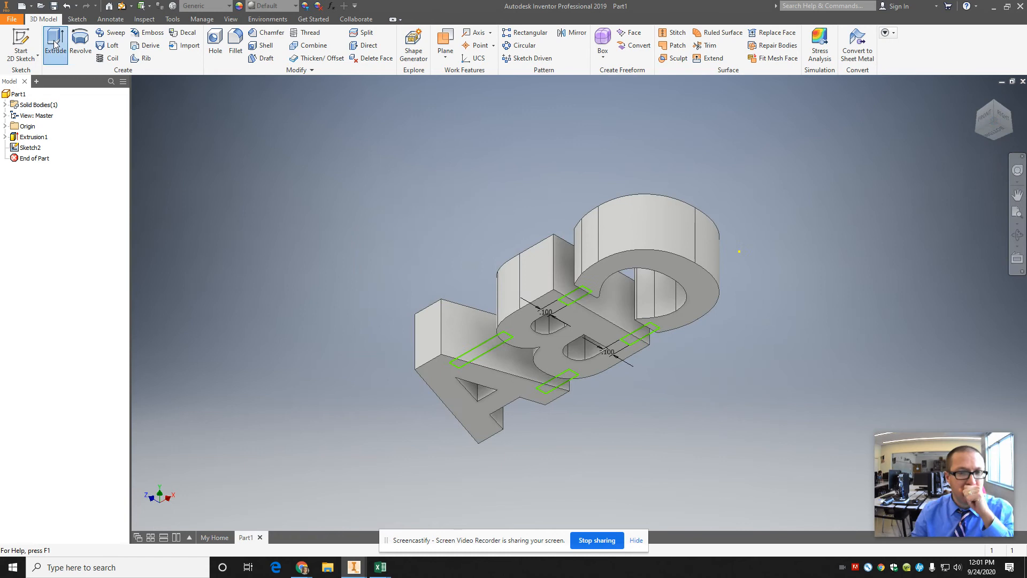
# - Start an extrusion previewing the four connector rectangles as bars
pyautogui.click(54, 42)
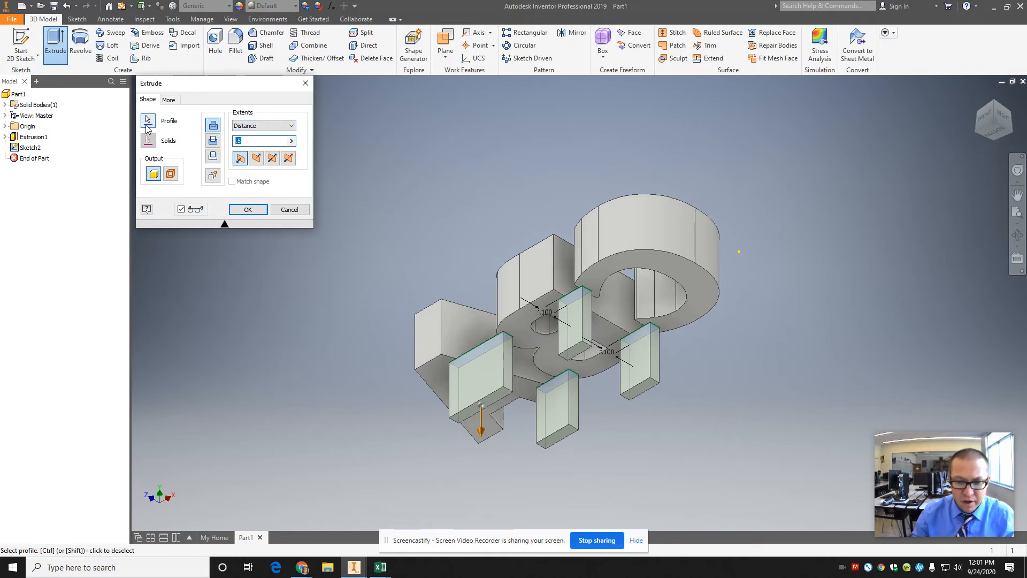
# - Extrude the connectors .05 thick, flipped toward the letters' back with Join, as Extrusion2
pyautogui.write('.05')
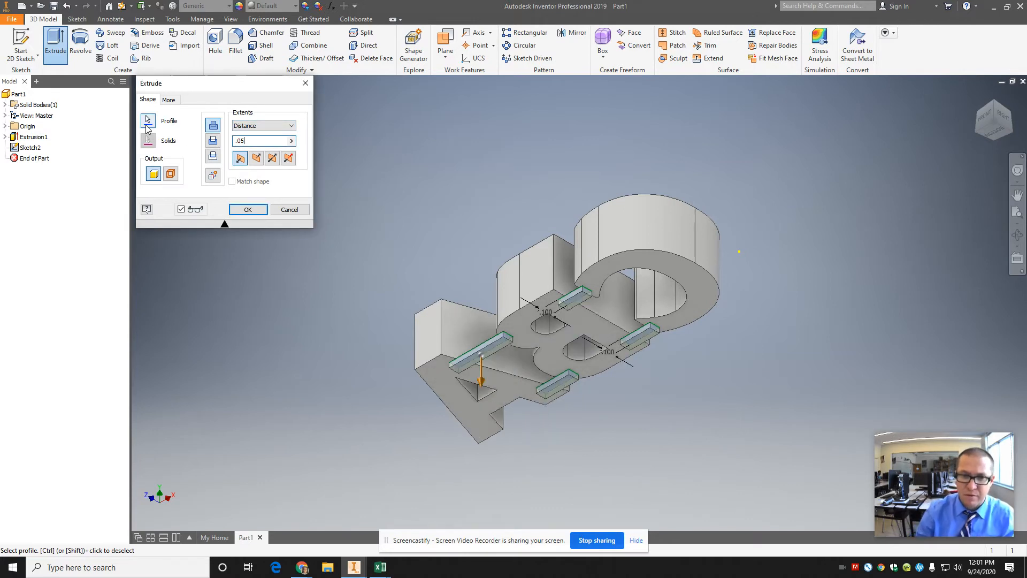
pyautogui.click(257, 159)
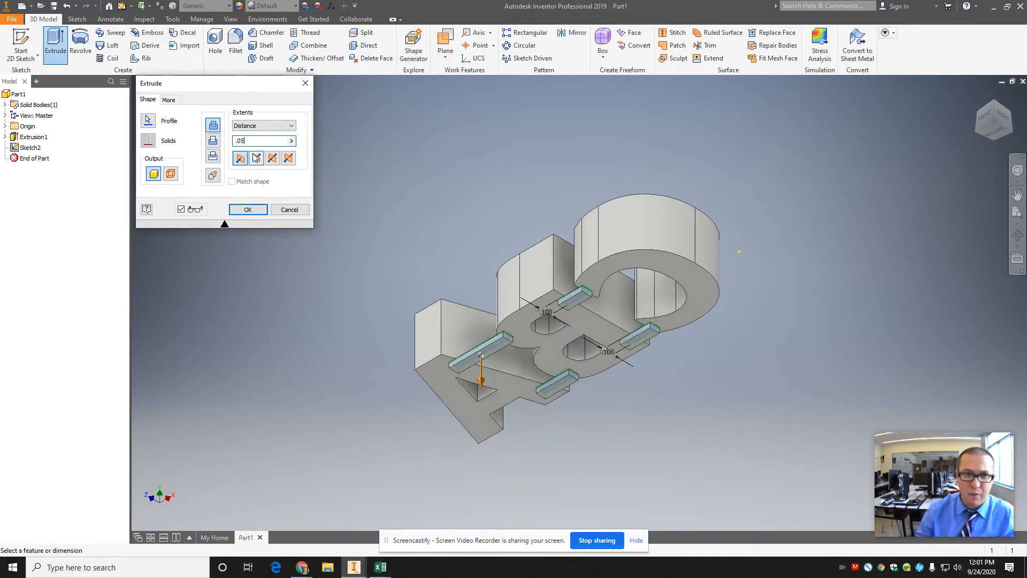
pyautogui.click(240, 159)
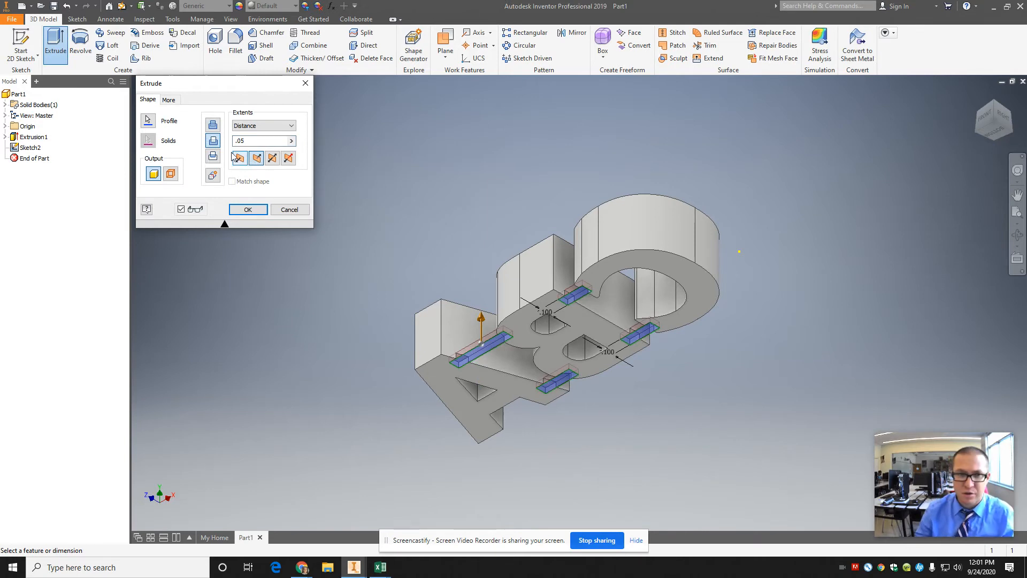
pyautogui.click(256, 159)
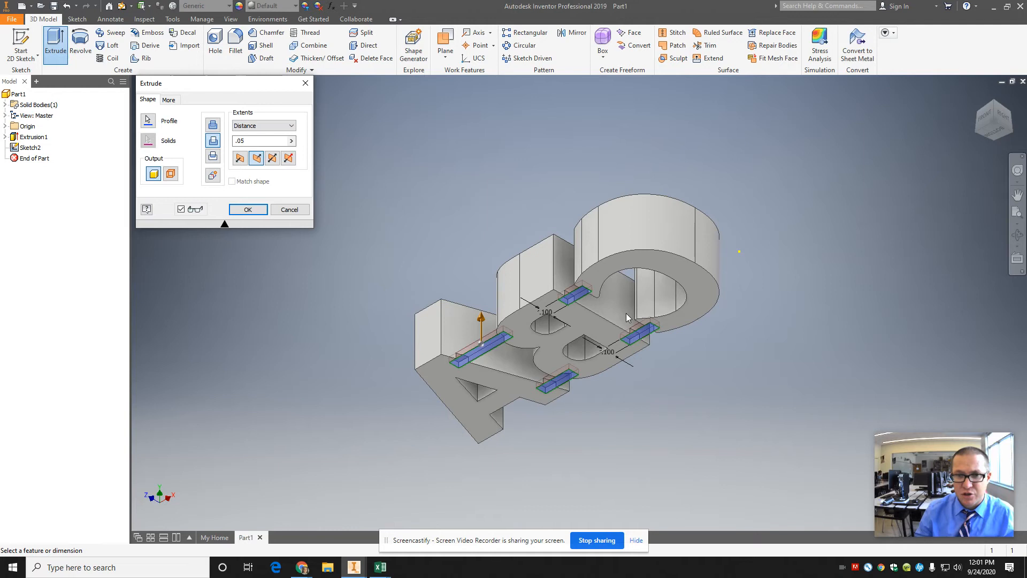
pyautogui.moveTo(606, 306)
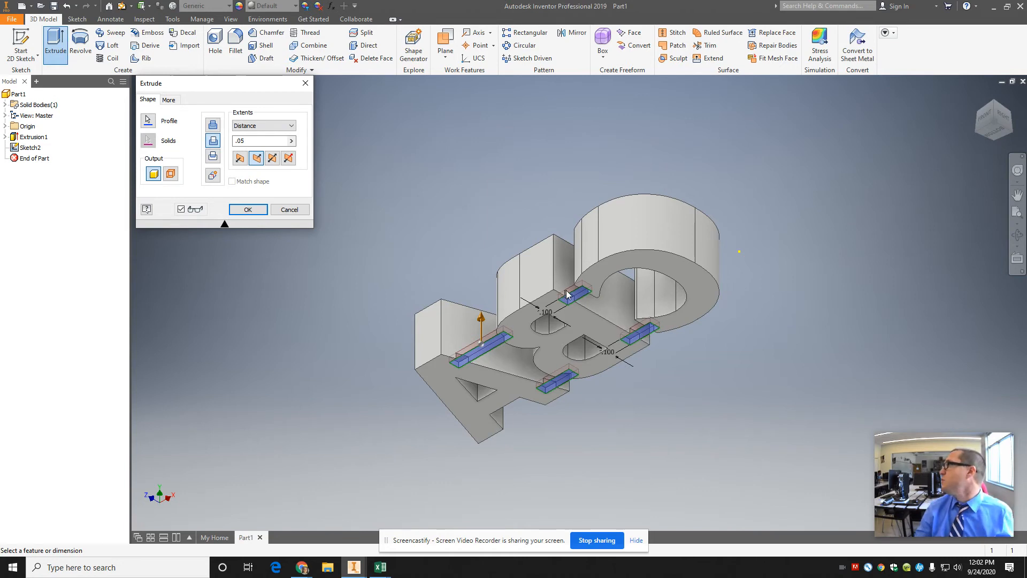
pyautogui.moveTo(565, 297)
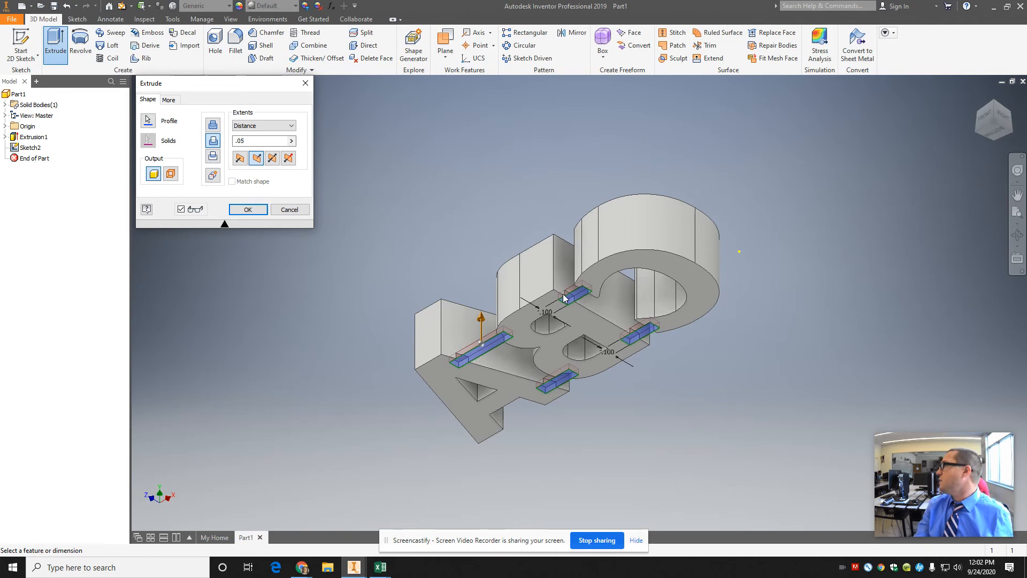
pyautogui.moveTo(631, 343)
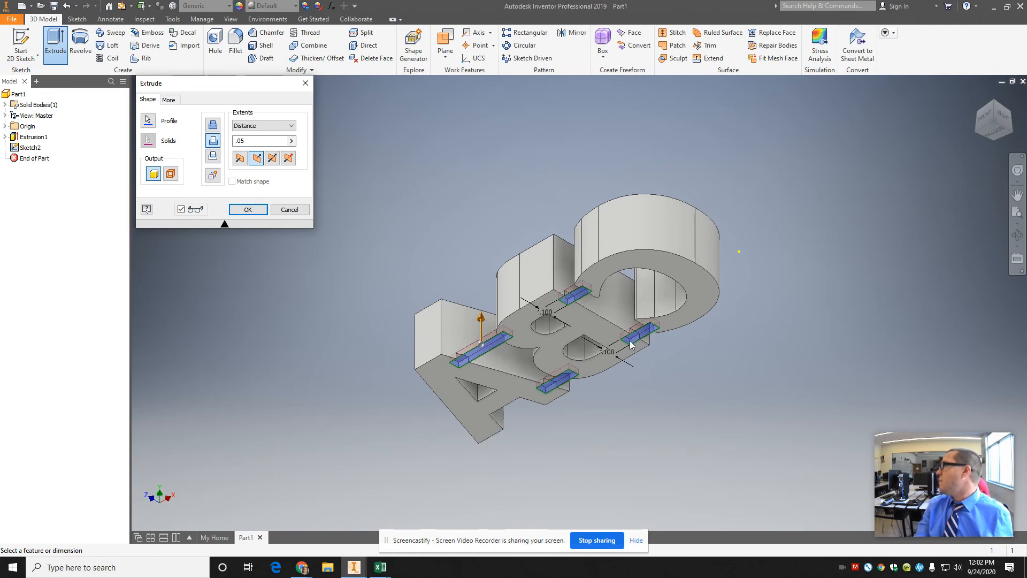
pyautogui.moveTo(617, 329)
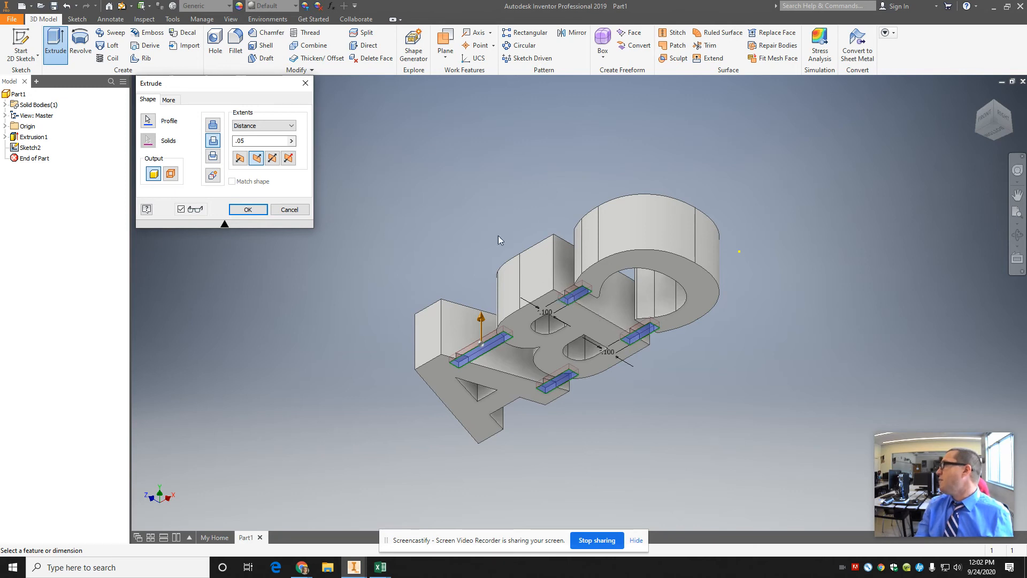
pyautogui.moveTo(213, 141)
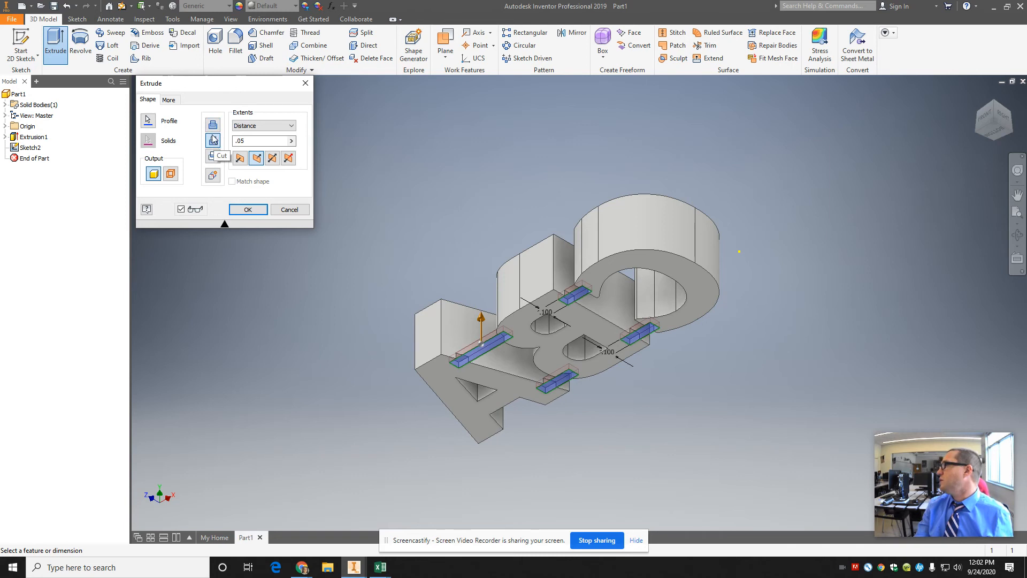
pyautogui.click(212, 122)
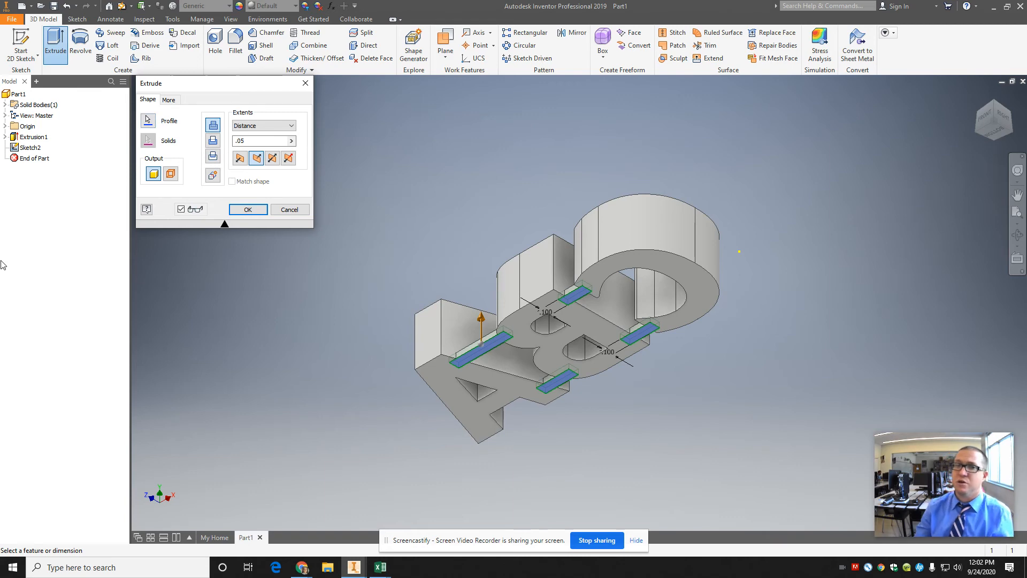
pyautogui.click(249, 210)
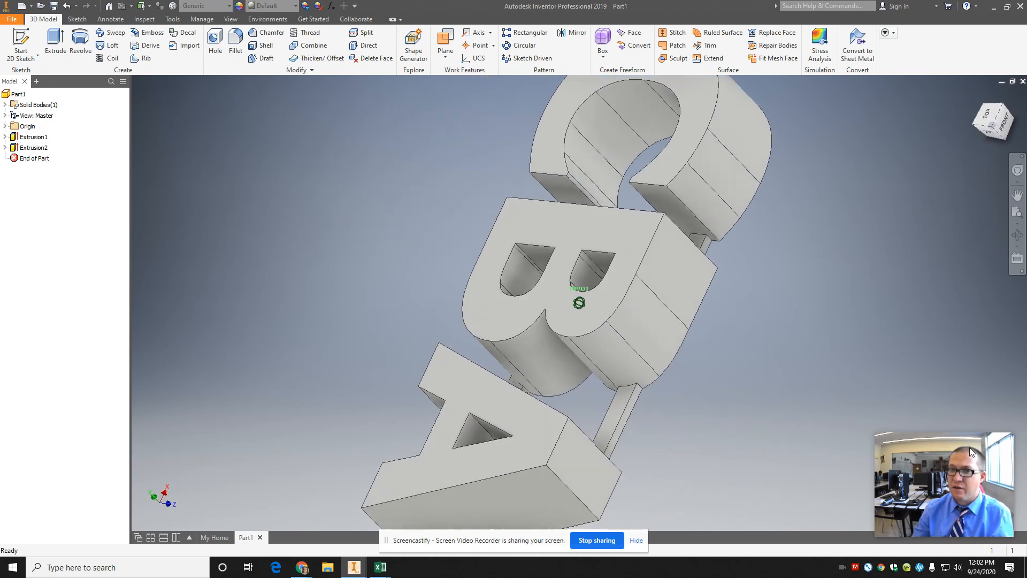
pyautogui.moveTo(579, 303); pyautogui.dragTo(612, 435)
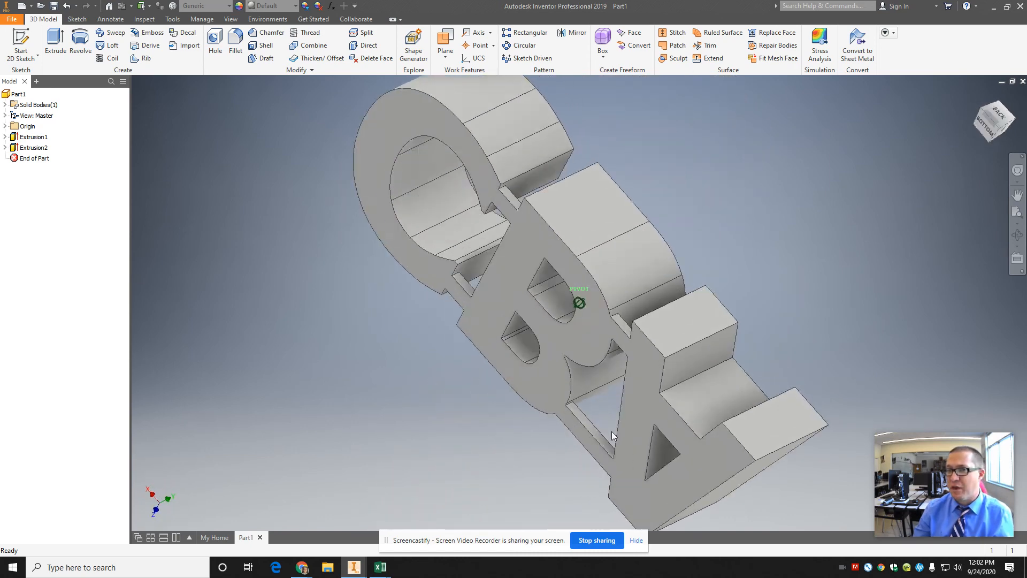
pyautogui.moveTo(612, 436); pyautogui.dragTo(475, 528)
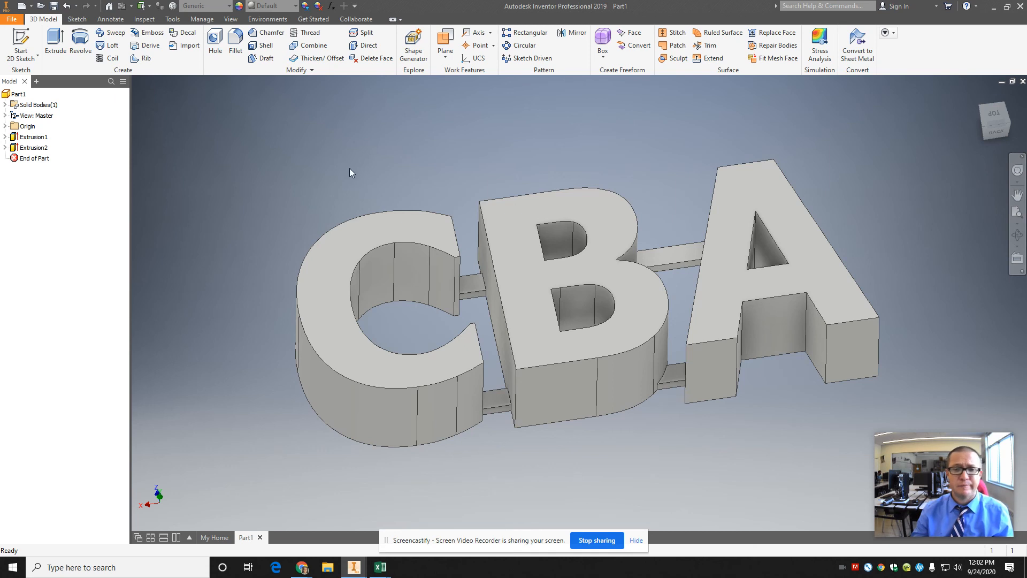
pyautogui.moveTo(311, 213)
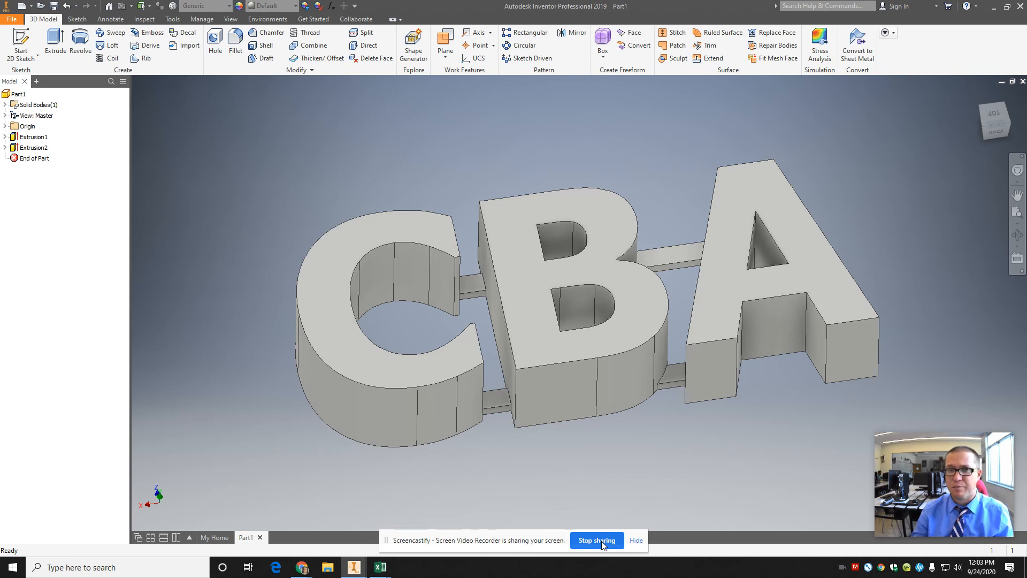
pyautogui.click(555, 398)
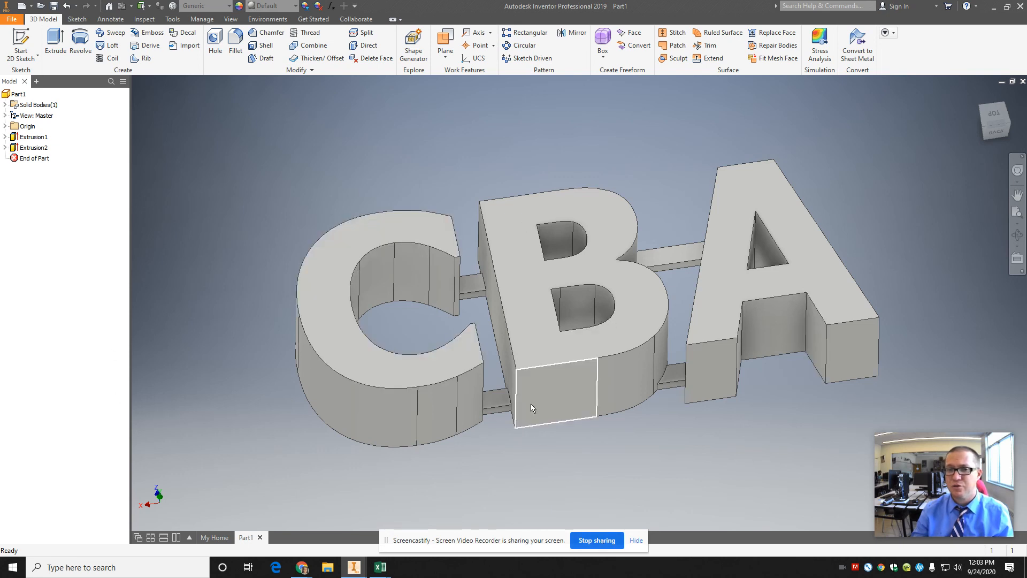